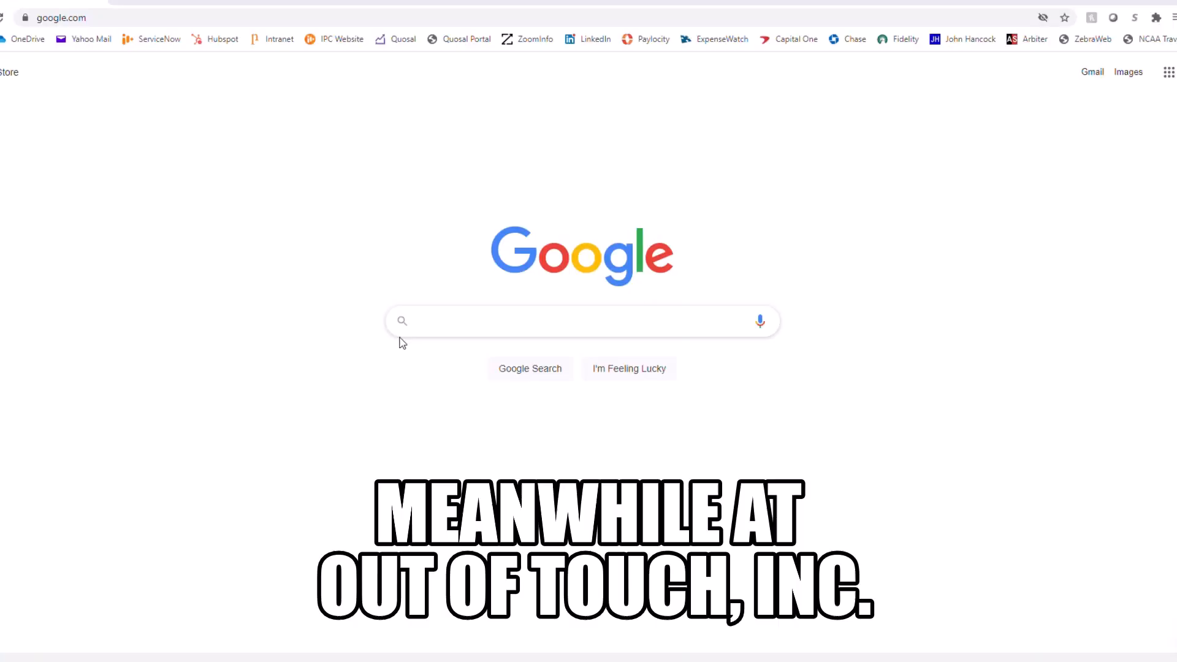
pyautogui.write('Network Monitor')
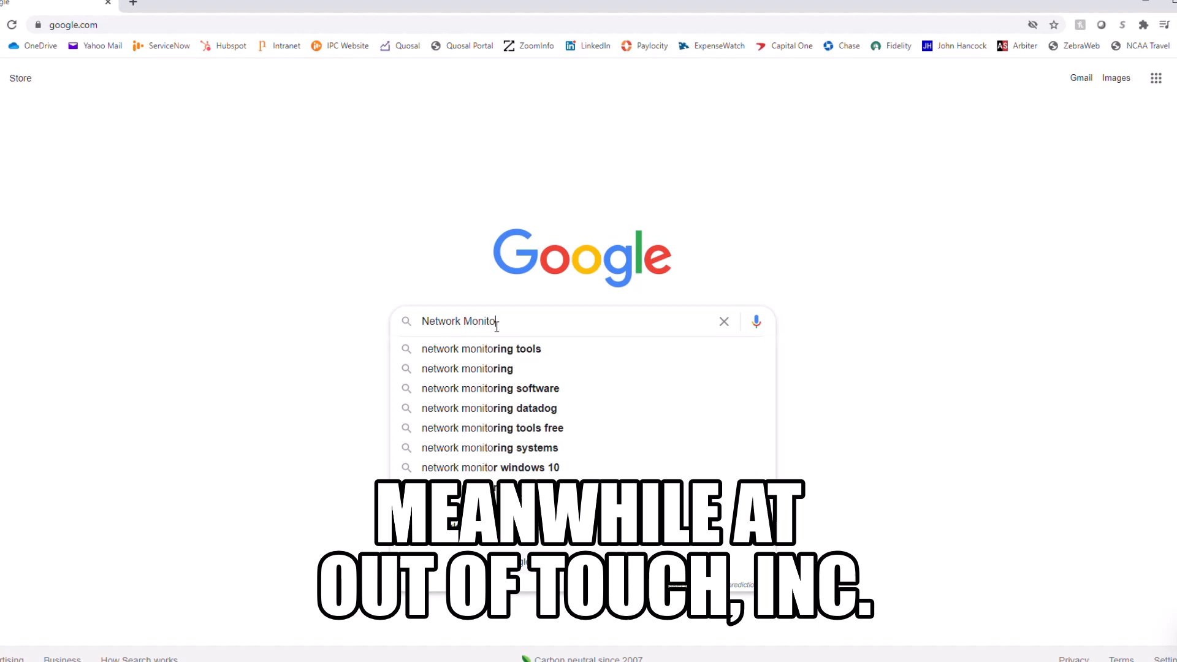